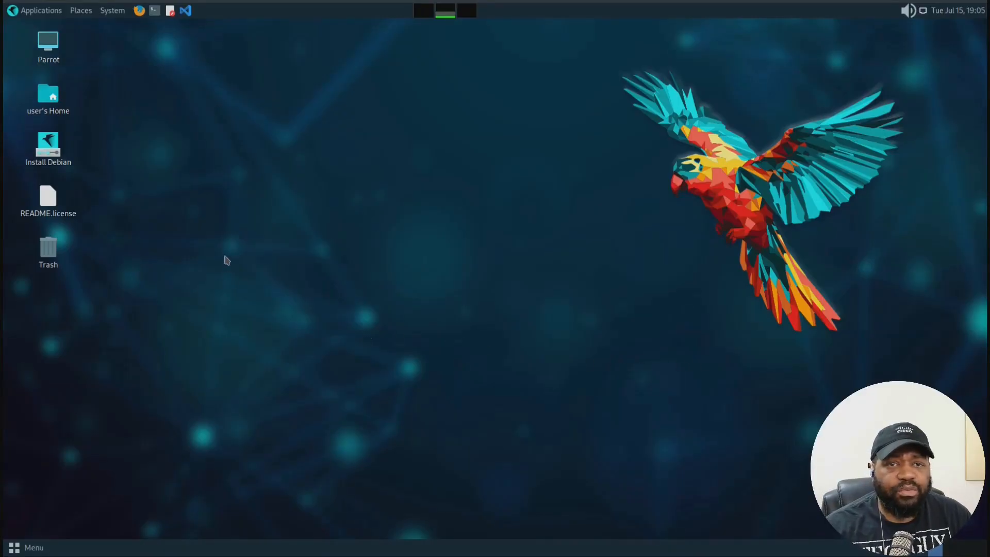
pyautogui.moveTo(49, 145)
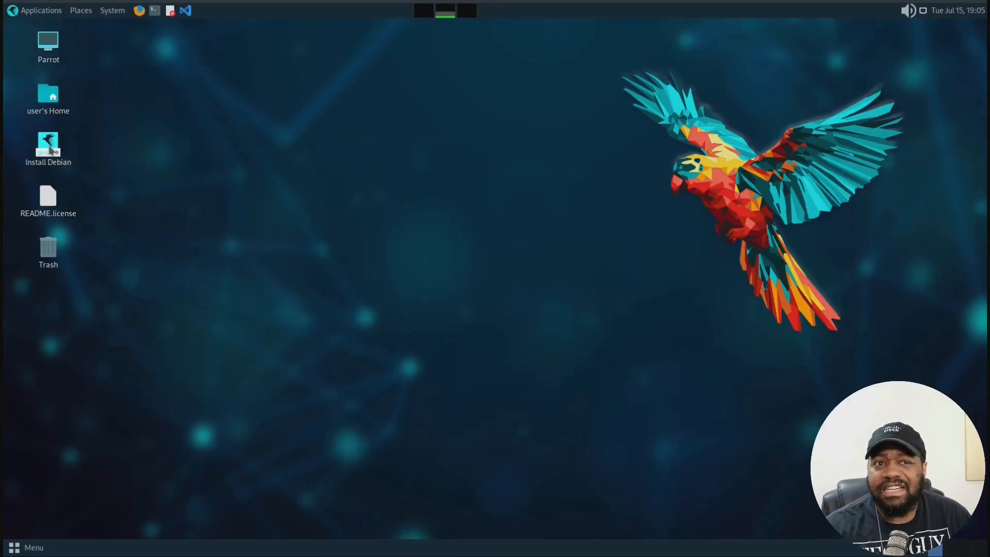
# Step: Launch the installer, keep American English, New York time and US keyboard, and choose Erase disk
pyautogui.click(48, 149)
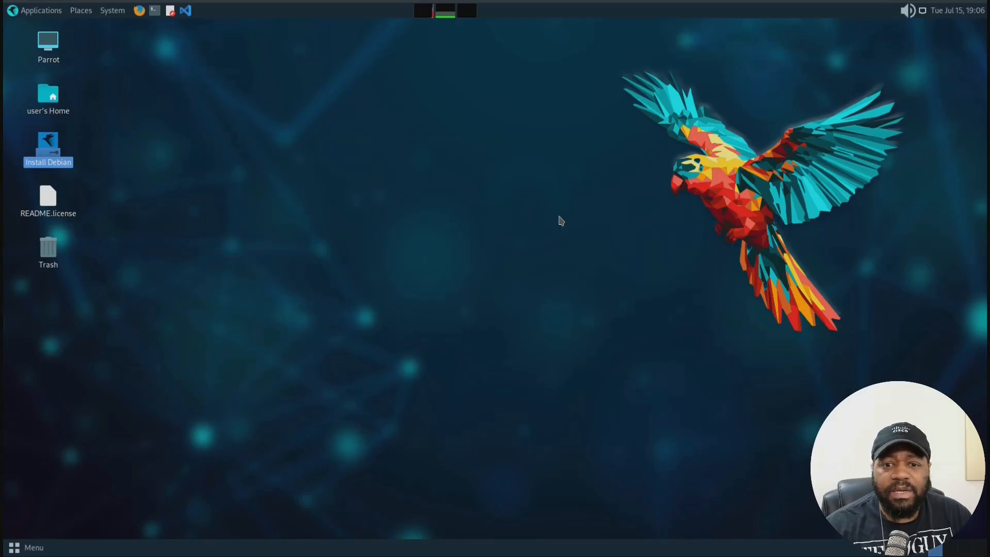
pyautogui.doubleClick(49, 149)
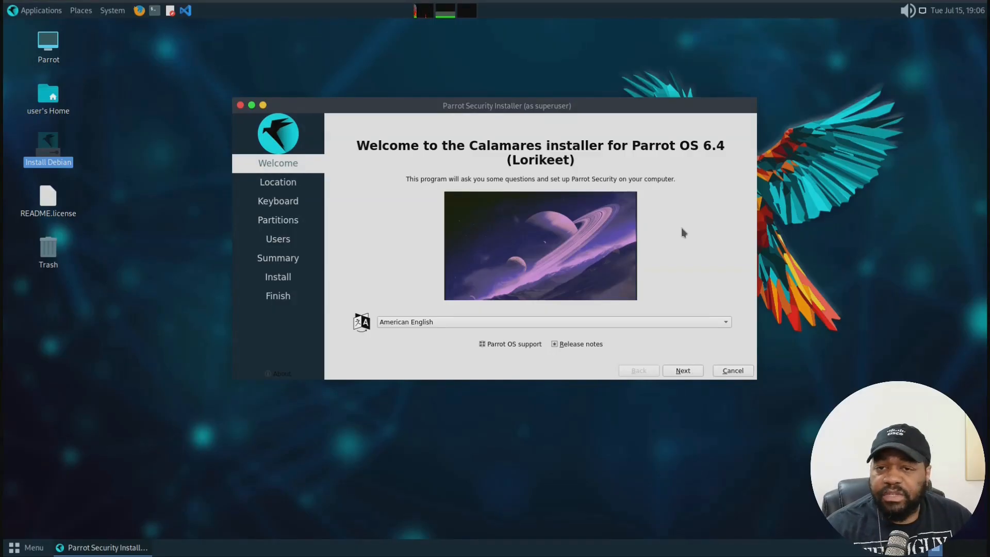
pyautogui.click(683, 370)
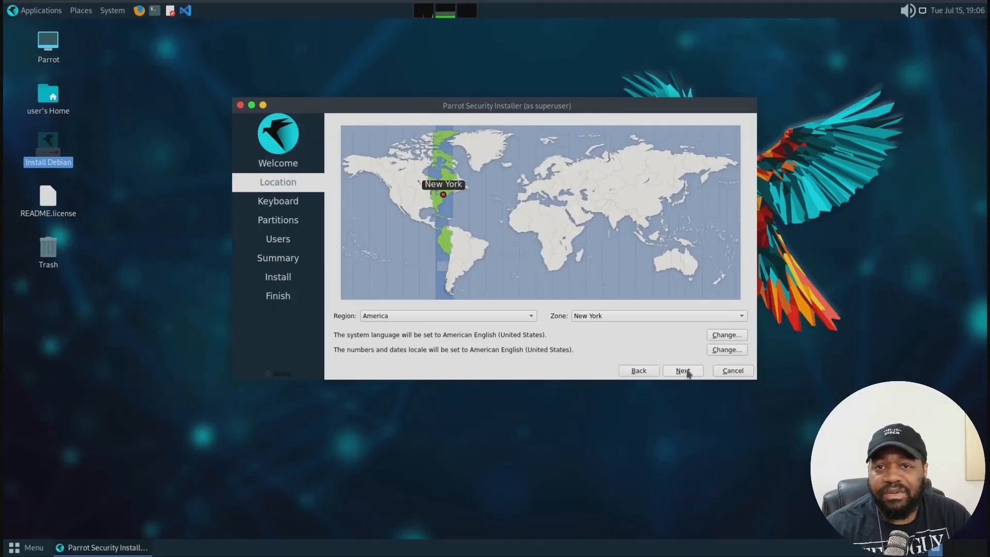
pyautogui.click(682, 370)
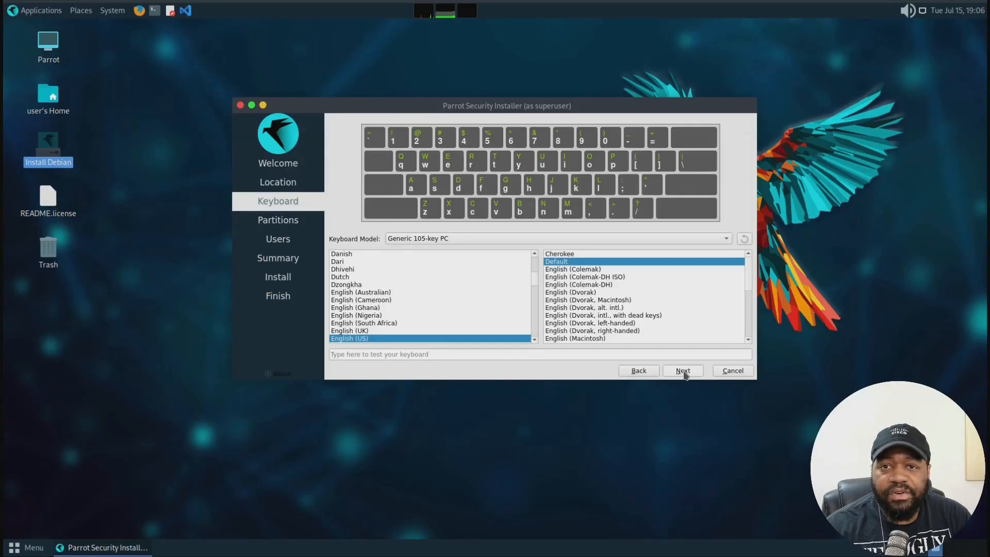
pyautogui.click(682, 370)
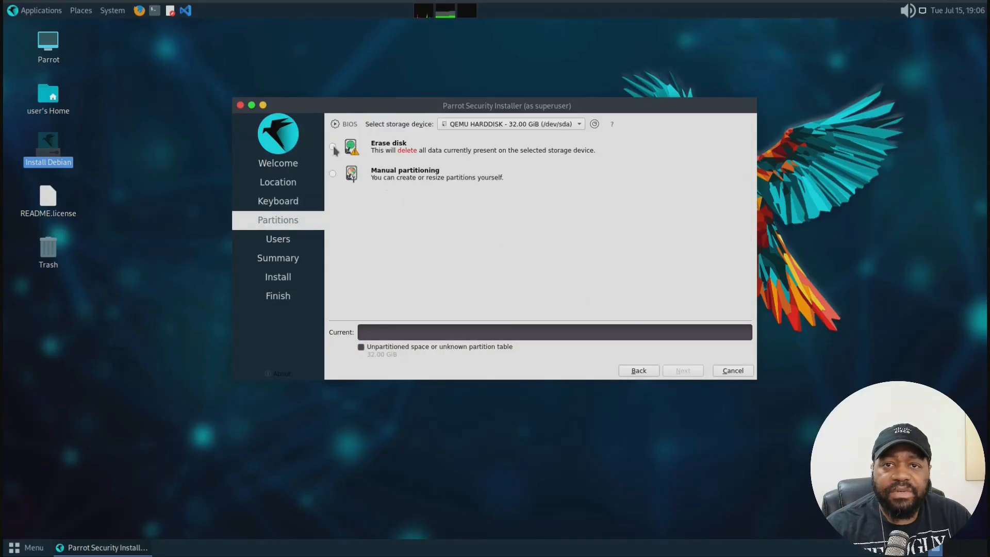
pyautogui.click(333, 147)
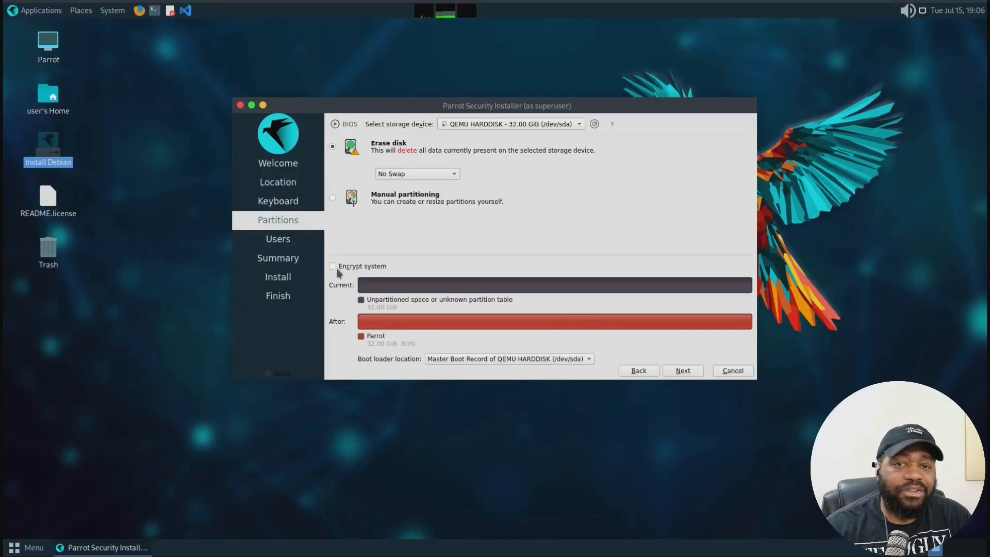
pyautogui.moveTo(675, 323)
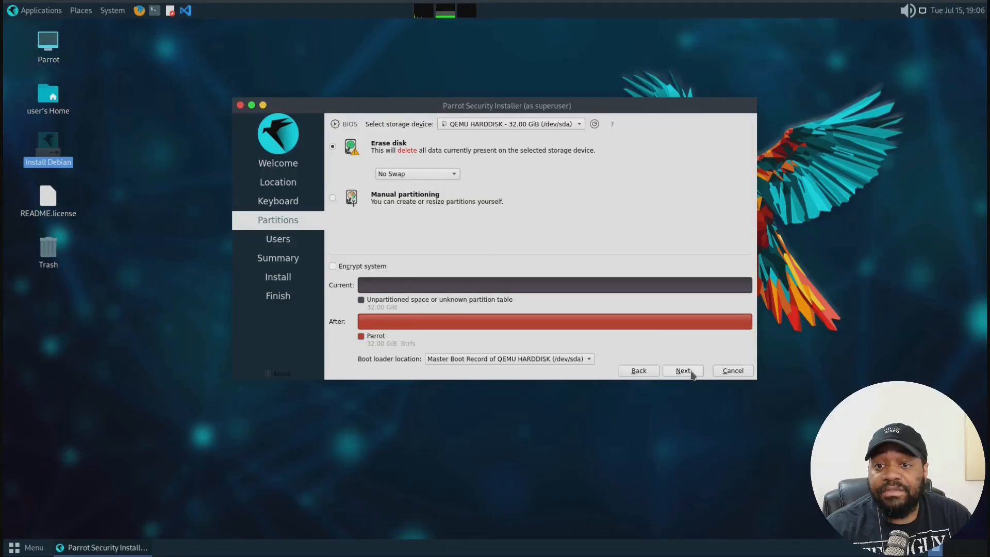
# Step: Accept the disk layout, enter user name 'josh' and computer name 'parrot', and move to the password
pyautogui.click(682, 370)
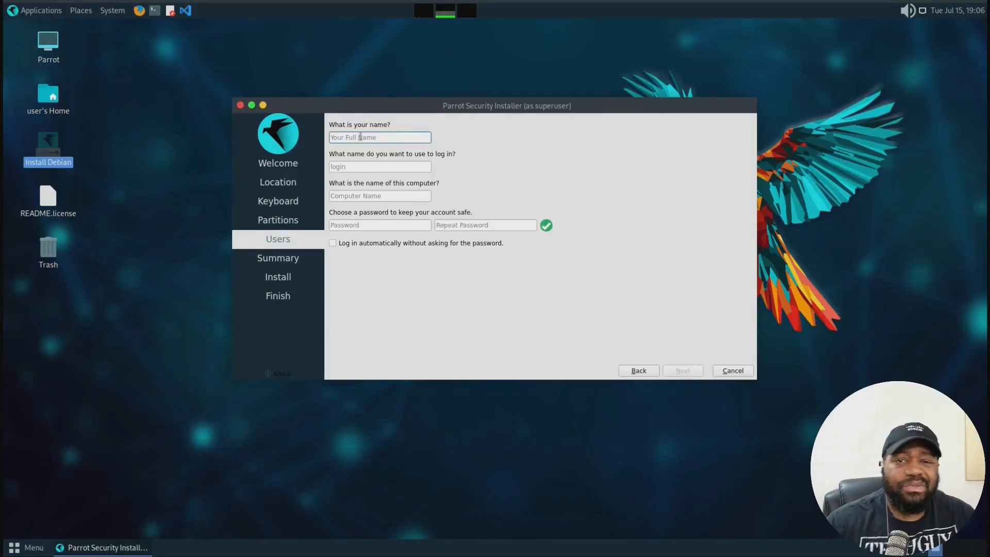
pyautogui.write('josh')
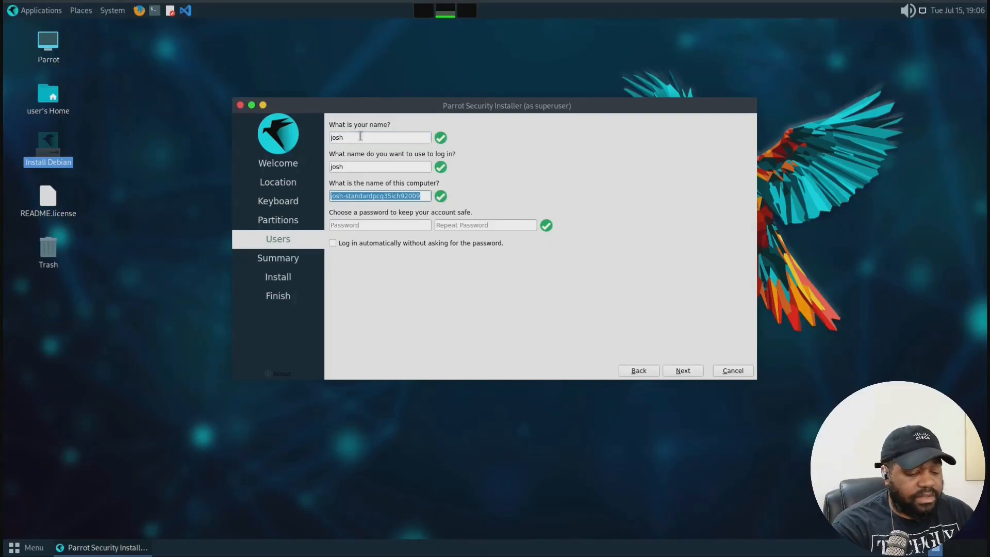
pyautogui.write('parr')
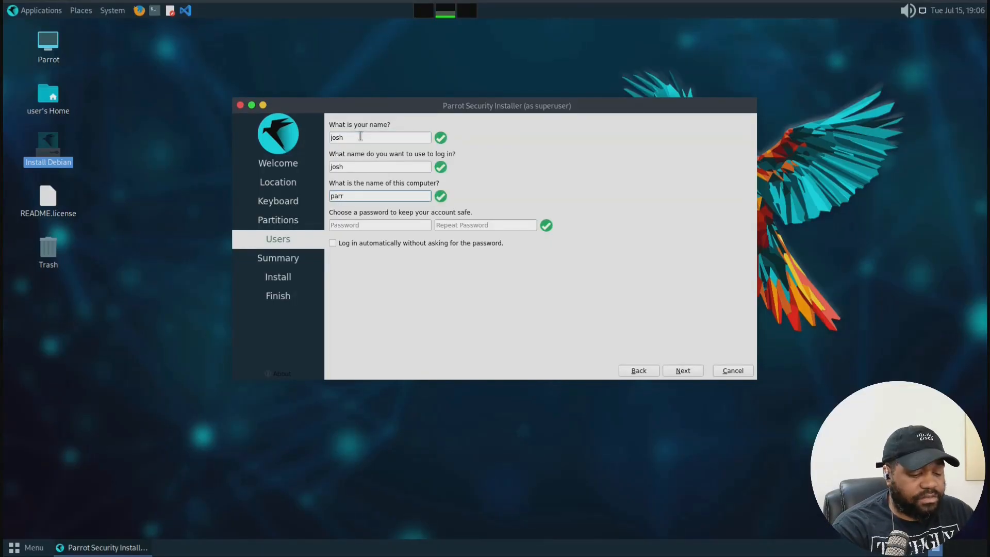
pyautogui.write('ot')
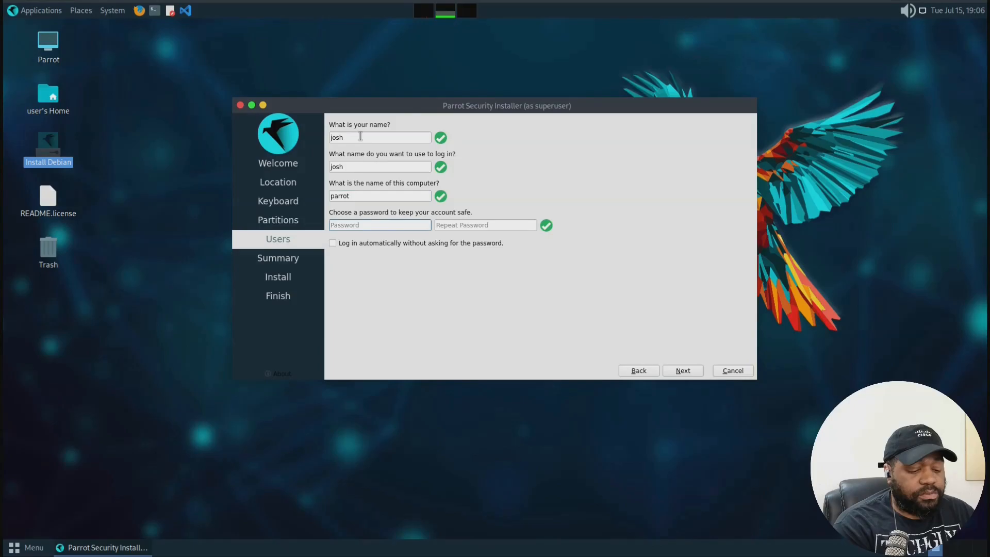
pyautogui.click(682, 370)
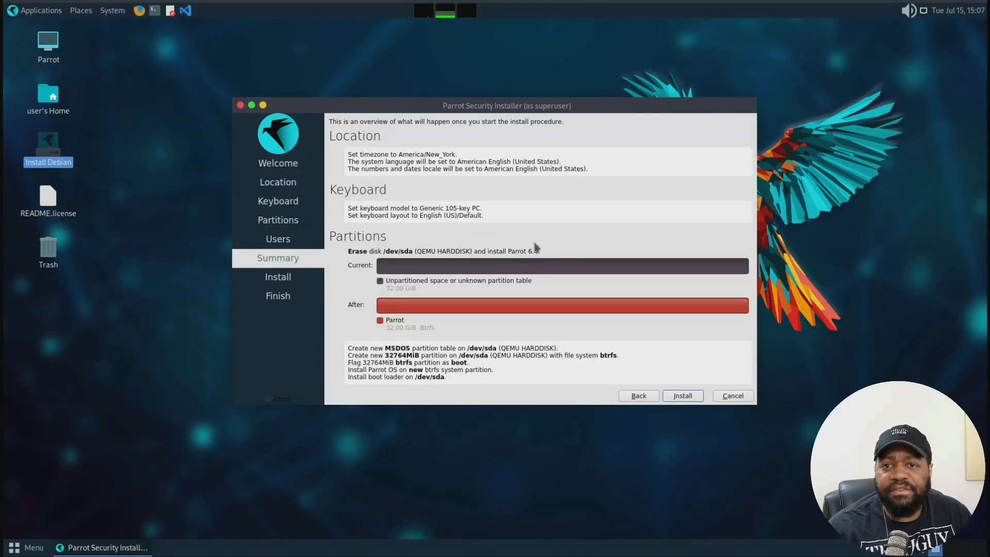
# Step: Begin the installation from the summary and confirm the irreversible disk changes
pyautogui.click(682, 395)
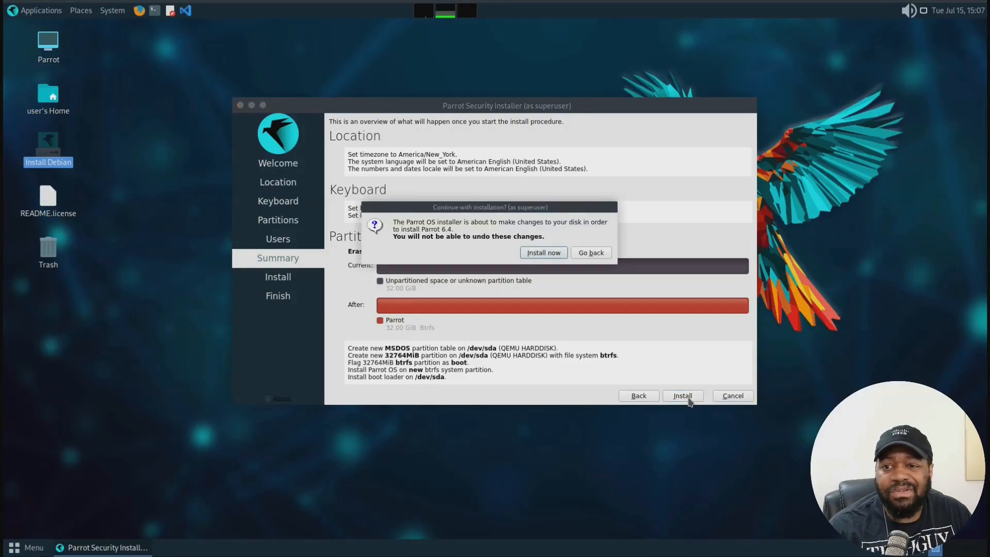
pyautogui.click(543, 252)
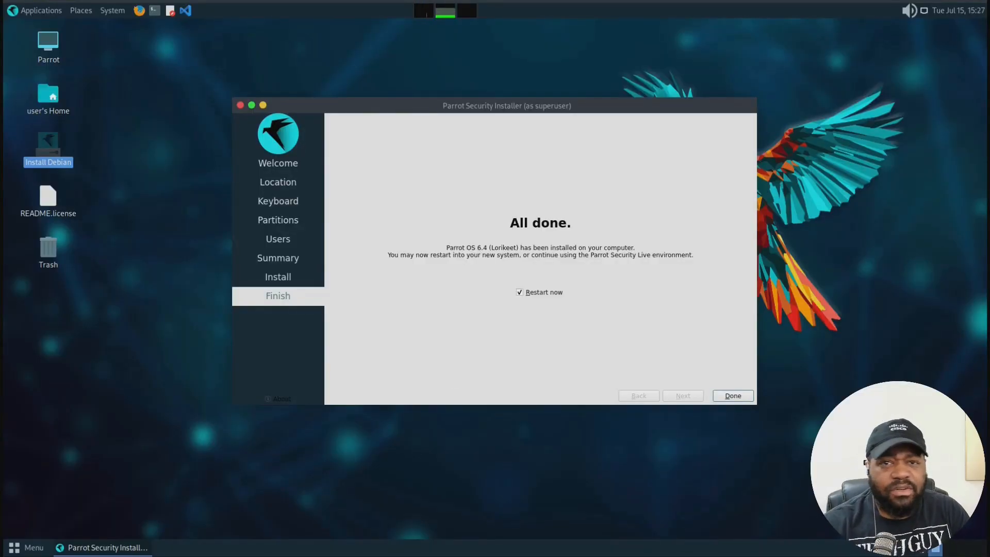
# Step: Finish the installer with Restart now checked to reboot into the new system
pyautogui.click(732, 395)
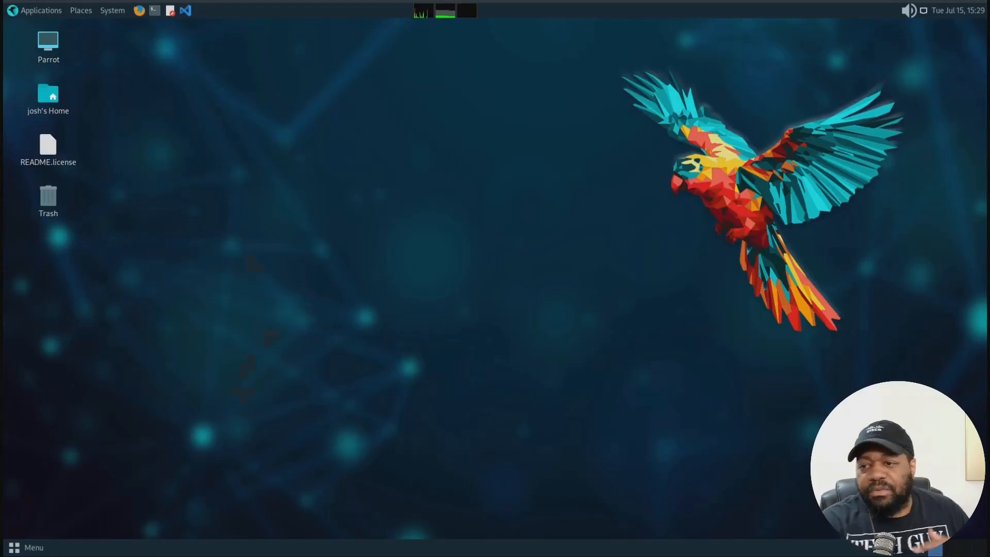
pyautogui.moveTo(201, 238)
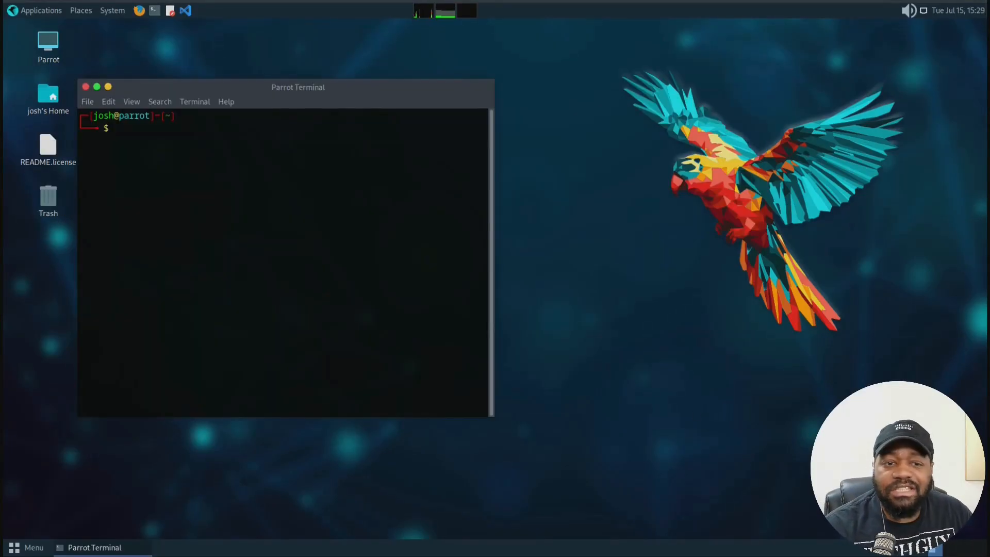
pyautogui.moveTo(102, 187)
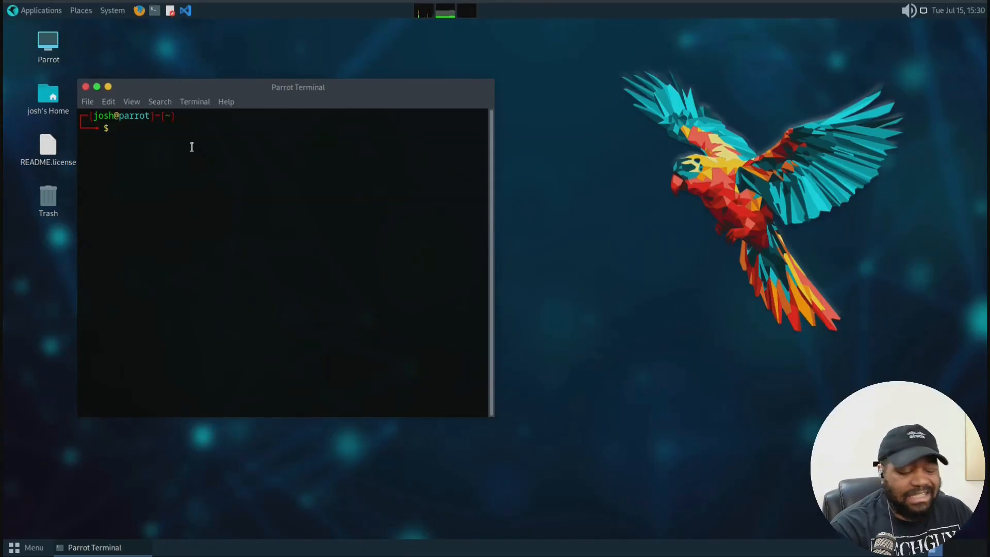
# Step: Run 'sudo apt update && sudo apt upgrade -y' with the sudo password until nothing is left to upgrade
pyautogui.write('sudo apt update &&')
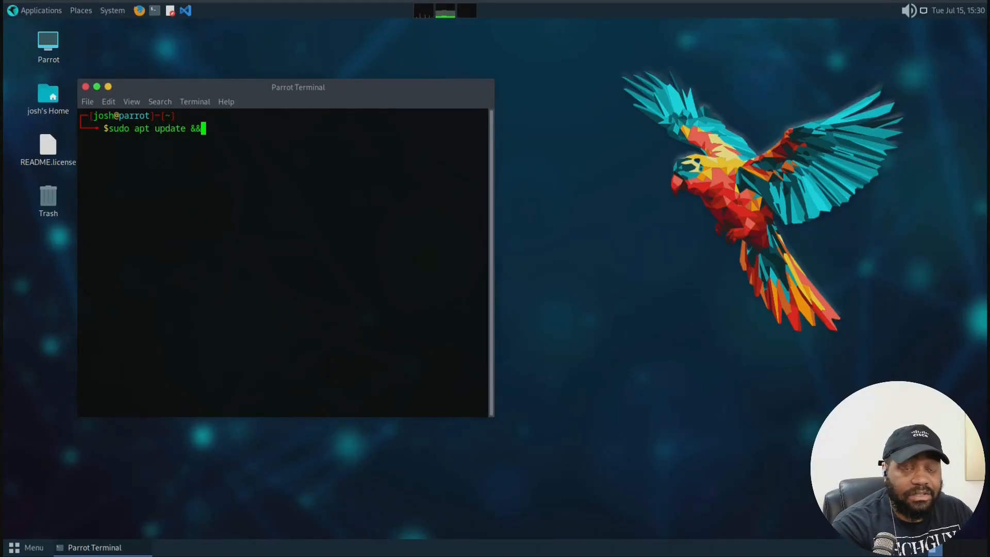
pyautogui.write('sudo ap')
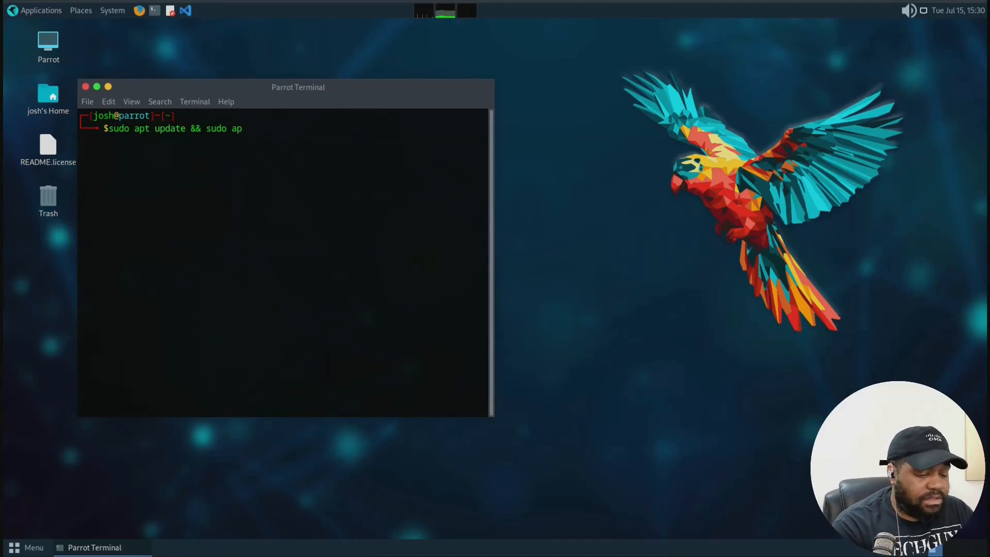
pyautogui.write('t upgrade')
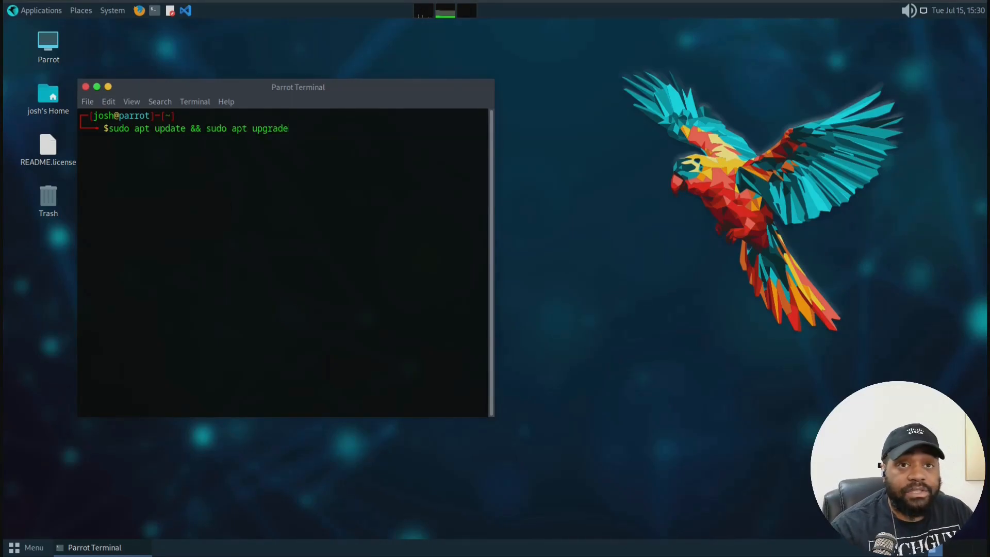
pyautogui.write('-y')
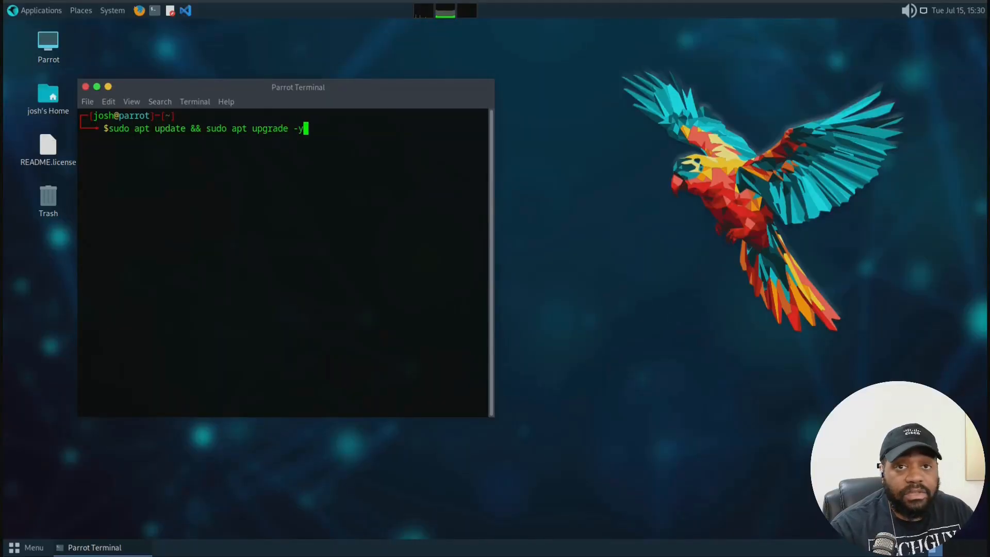
pyautogui.press('Return')
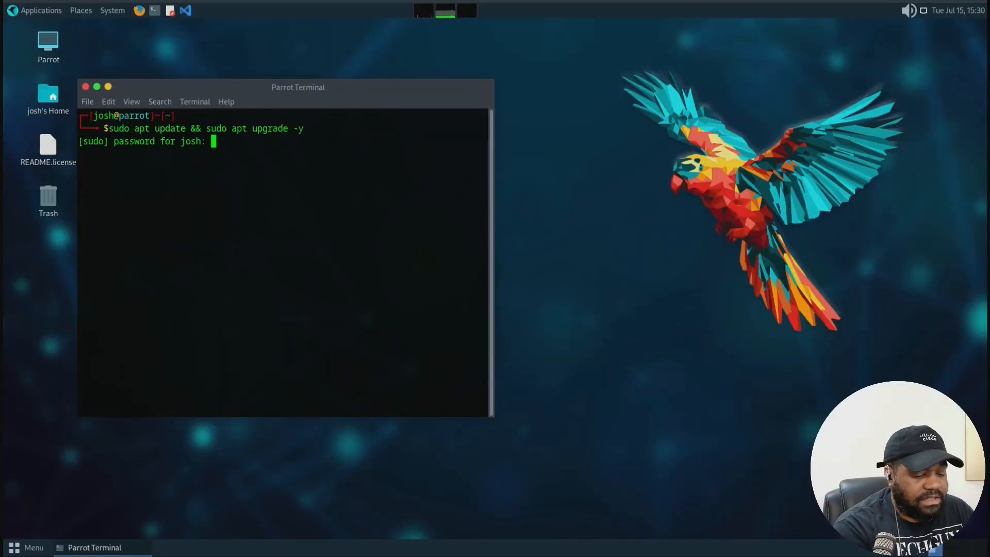
pyautogui.press('Return')
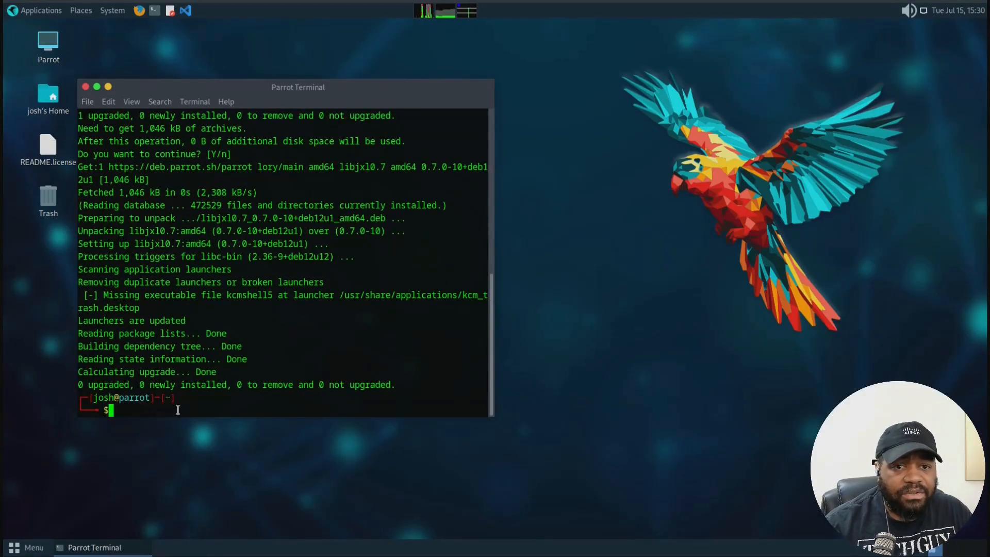
pyautogui.click(85, 86)
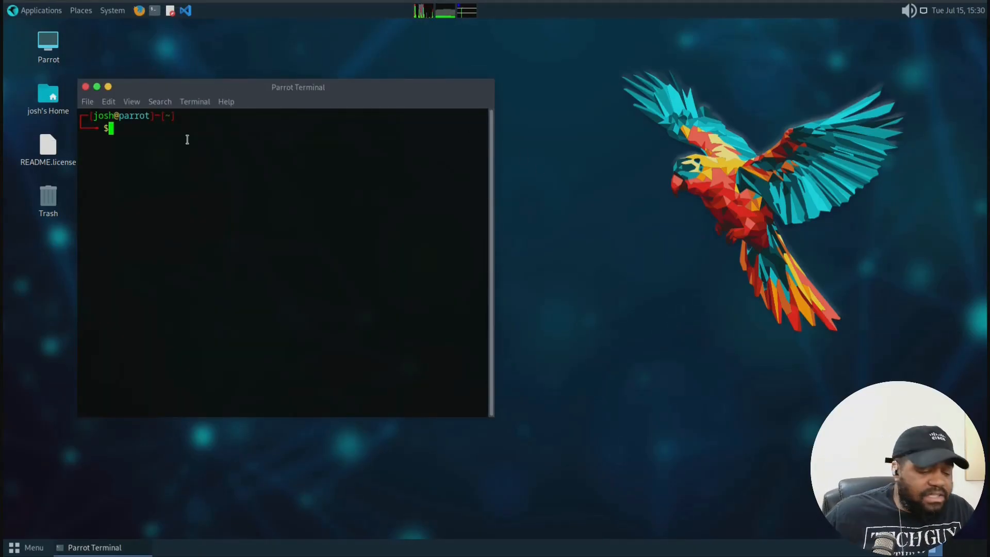
# Step: Run uname -r, which reports kernel 6.12.32-amd64
pyautogui.write('uname')
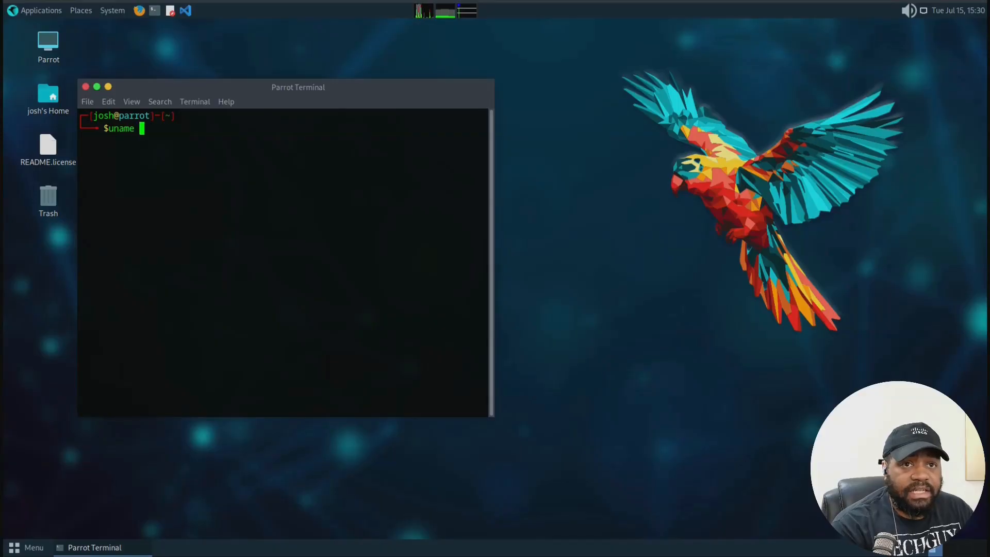
pyautogui.press('Return')
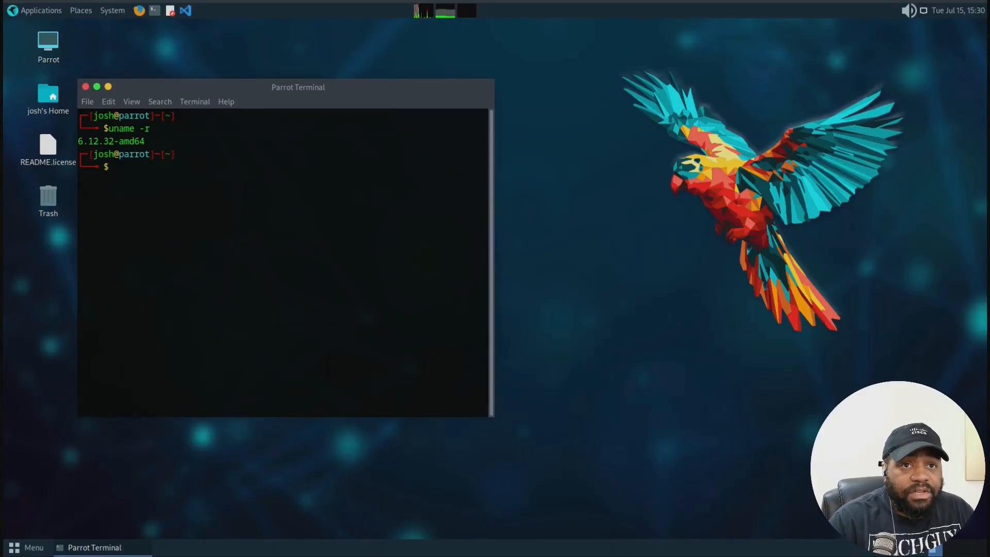
pyautogui.moveTo(379, 157)
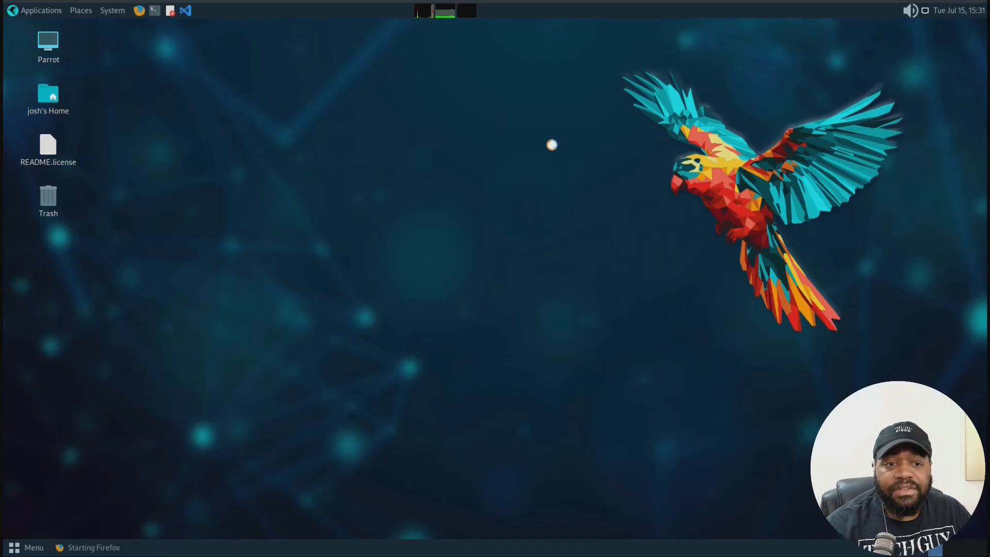
pyautogui.moveTo(71, 18)
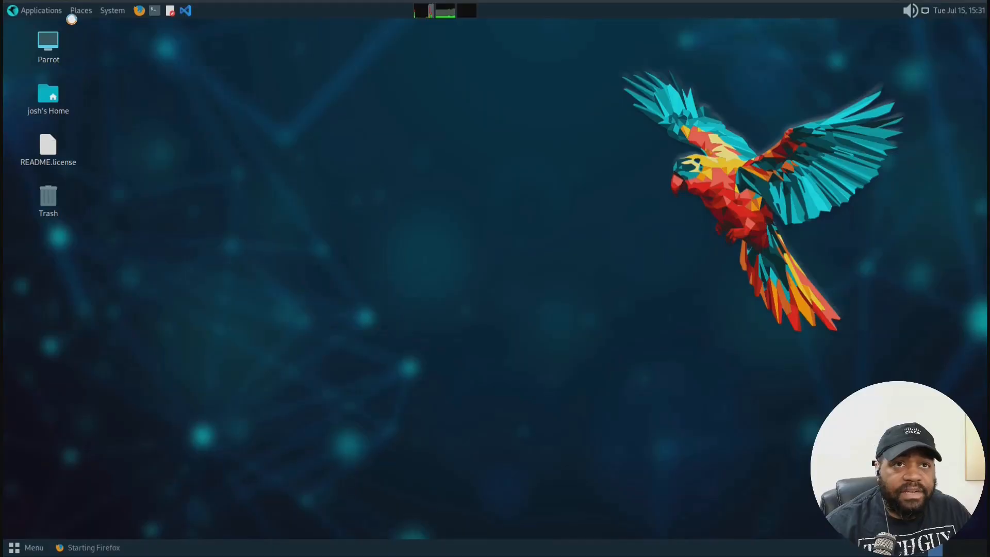
pyautogui.moveTo(695, 86)
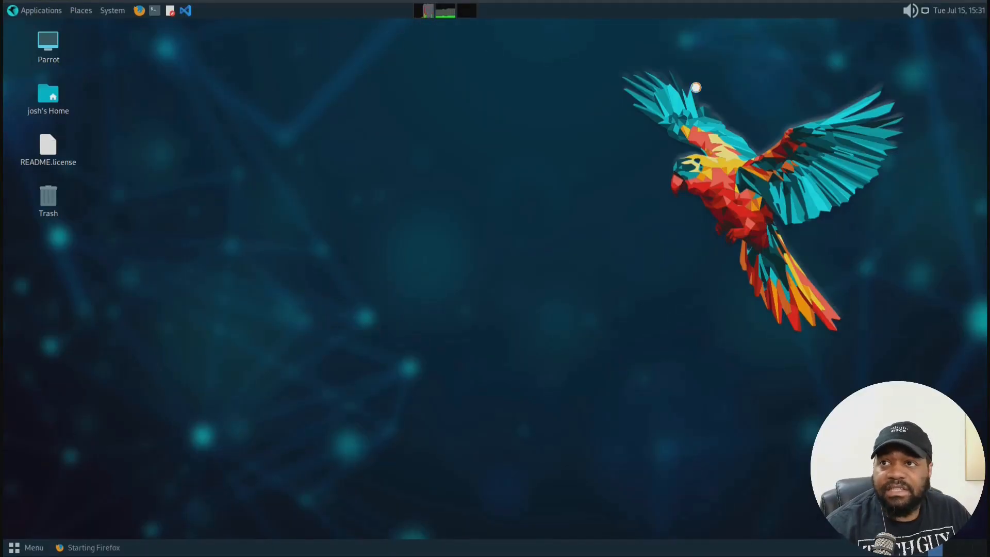
# Step: Show Firefox's hamburger menu over the Parrot Security start page
pyautogui.click(812, 68)
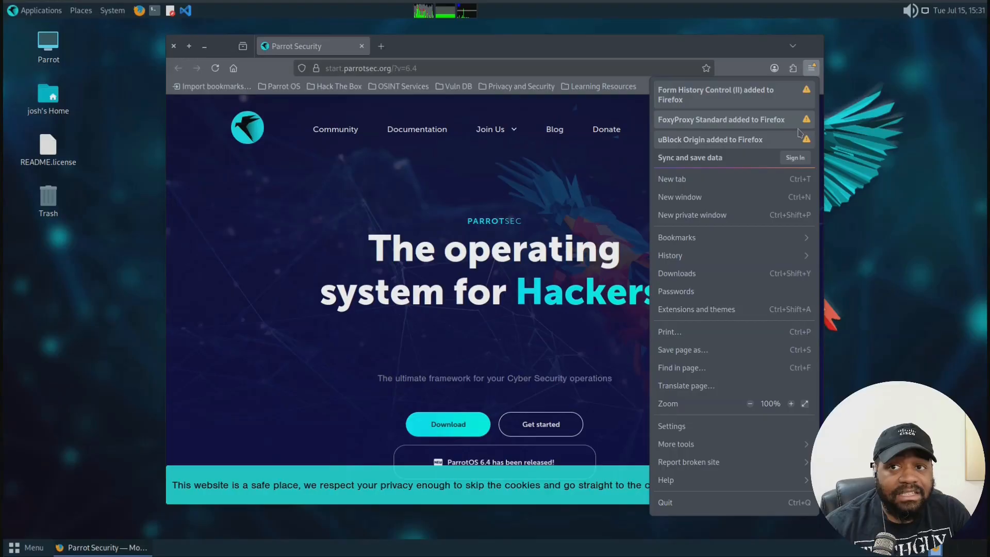
pyautogui.moveTo(761, 148)
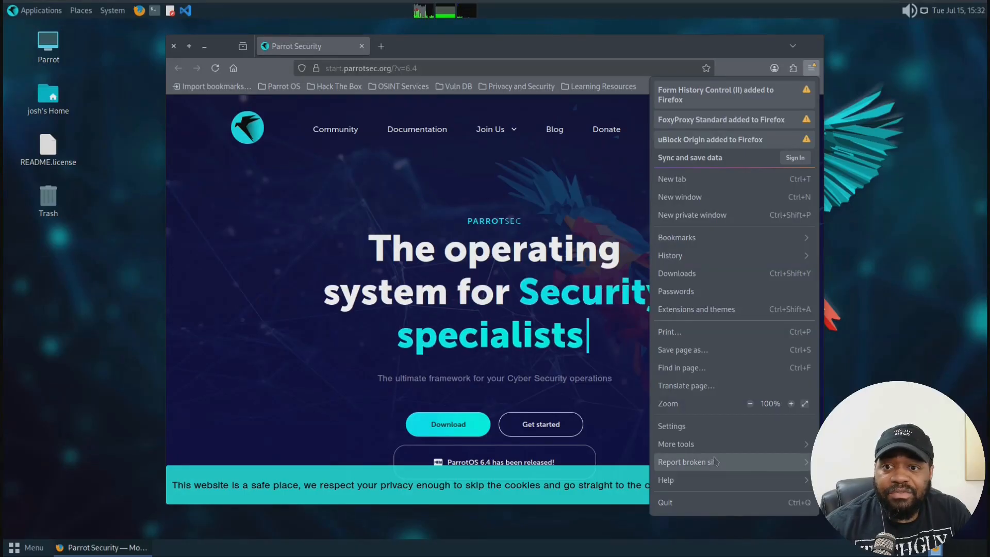
# Step: Read version 140.0esr (64-bit) in Help > About Firefox, then close the browser
pyautogui.click(665, 479)
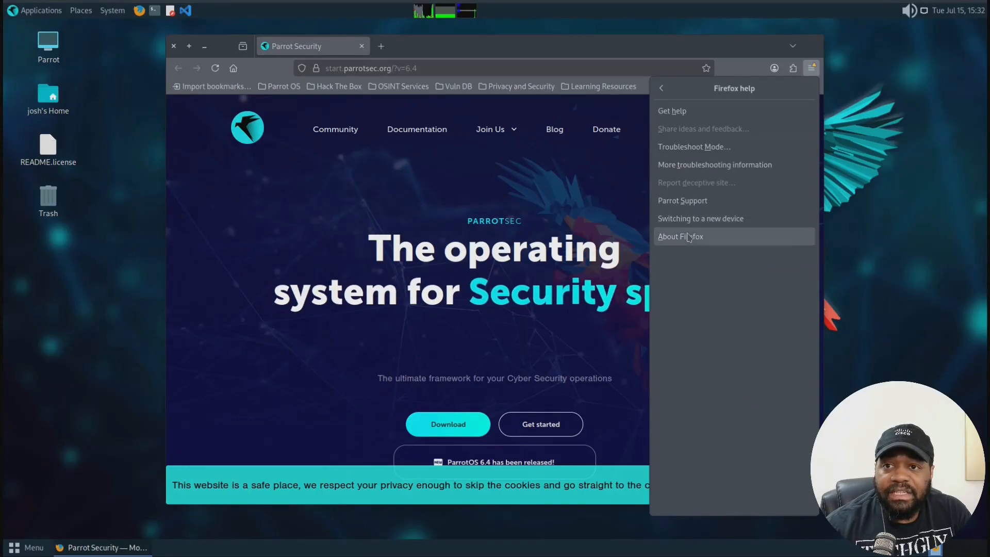
pyautogui.click(679, 236)
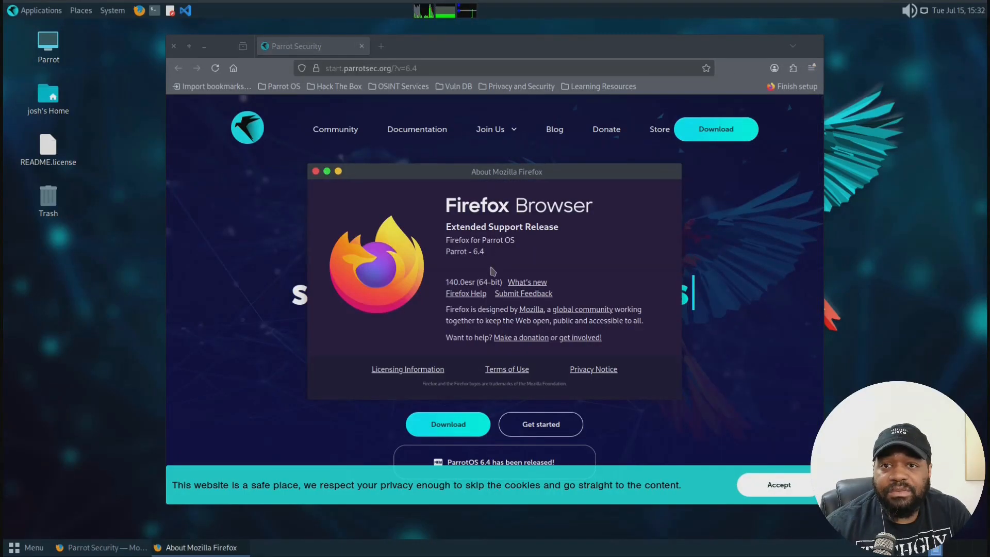
pyautogui.moveTo(656, 206)
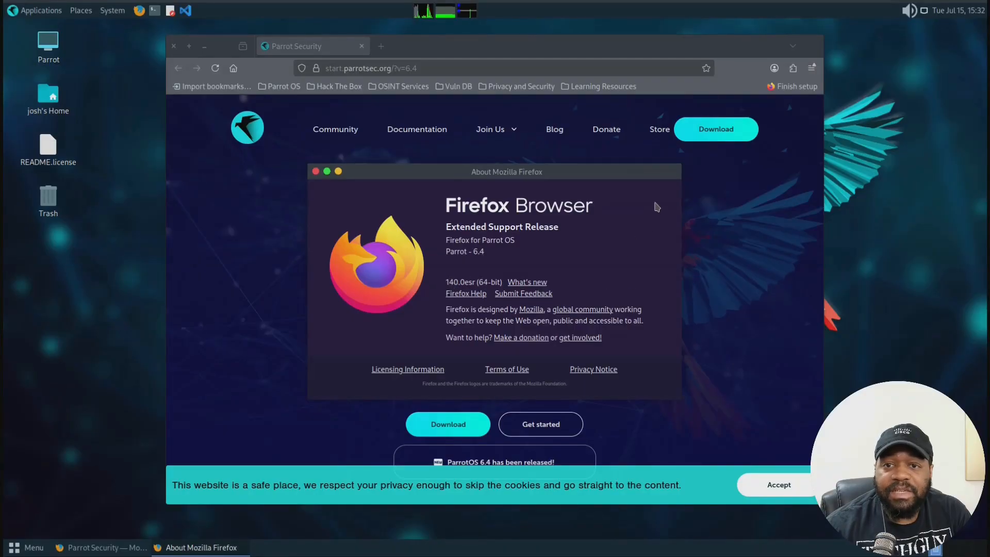
pyautogui.click(315, 171)
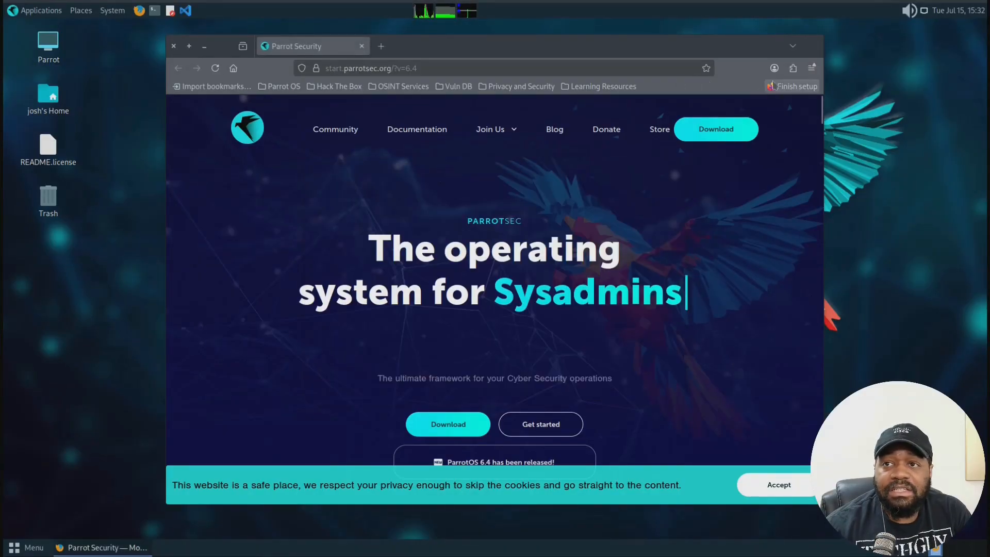
pyautogui.click(811, 68)
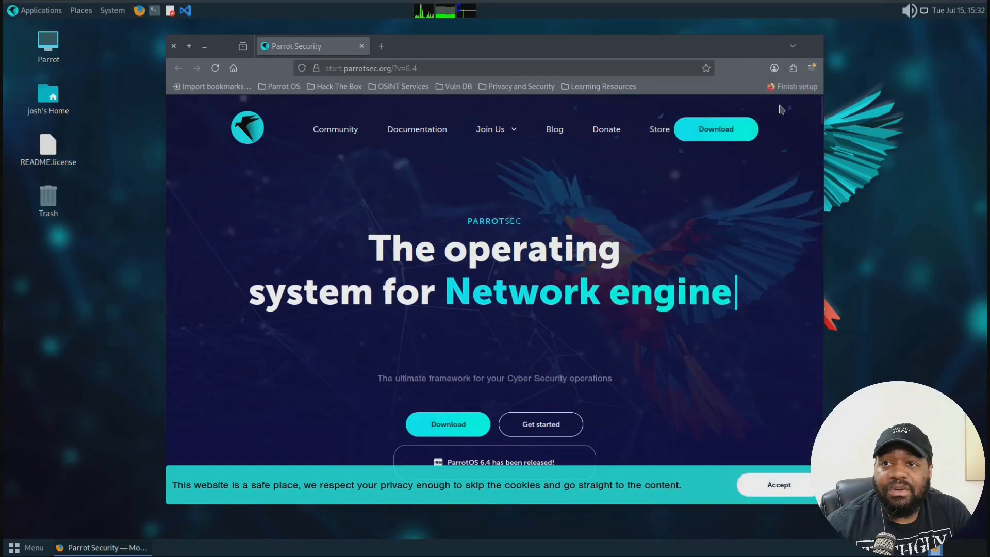
pyautogui.click(795, 87)
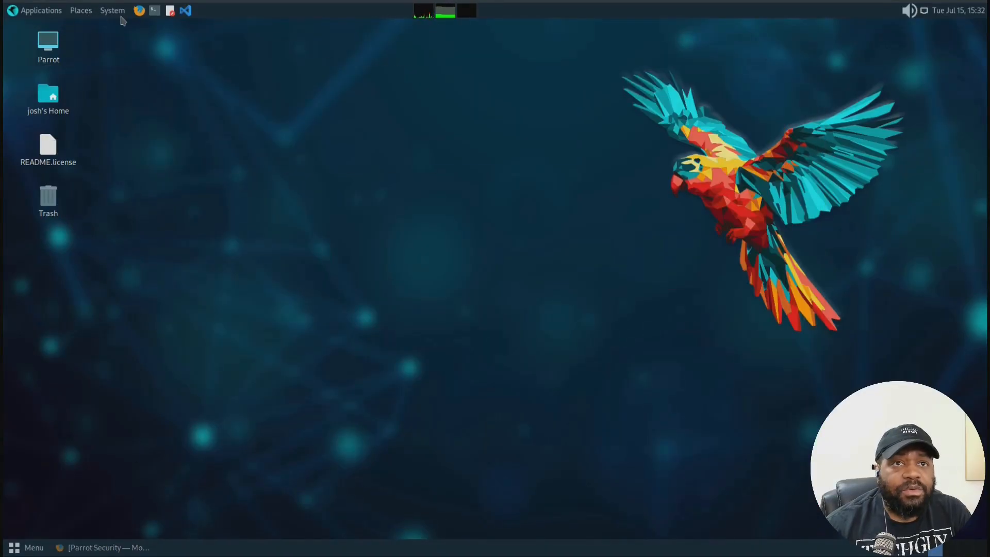
pyautogui.click(113, 10)
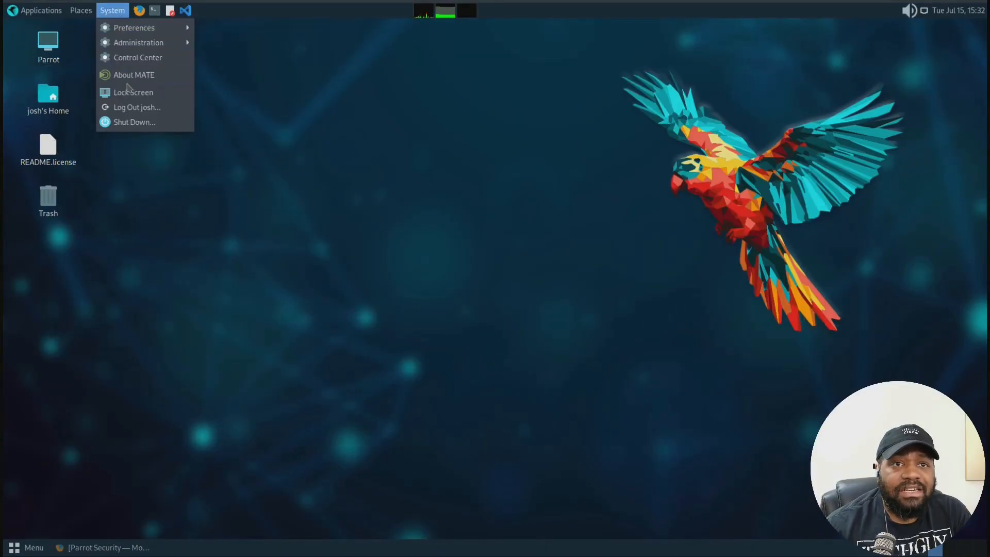
pyautogui.click(133, 74)
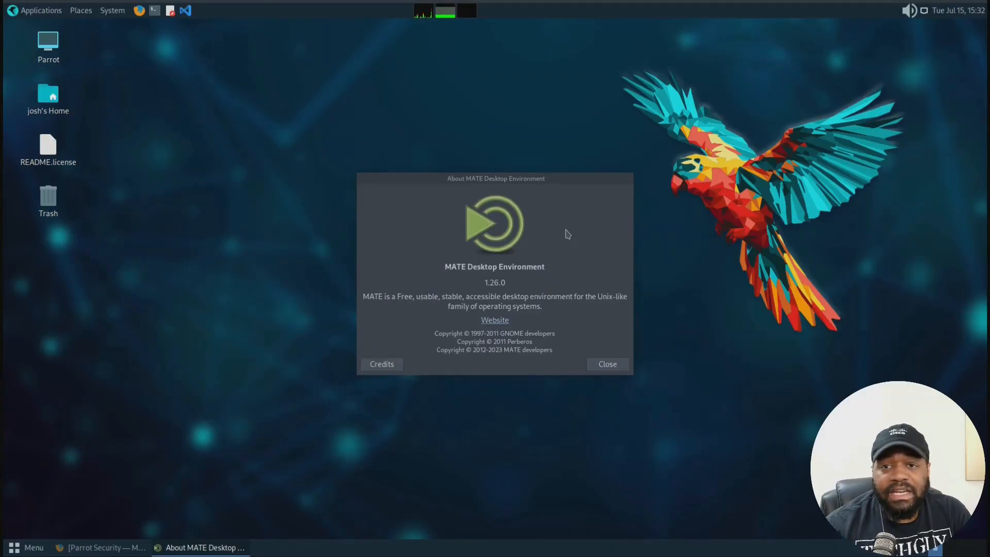
pyautogui.moveTo(543, 245)
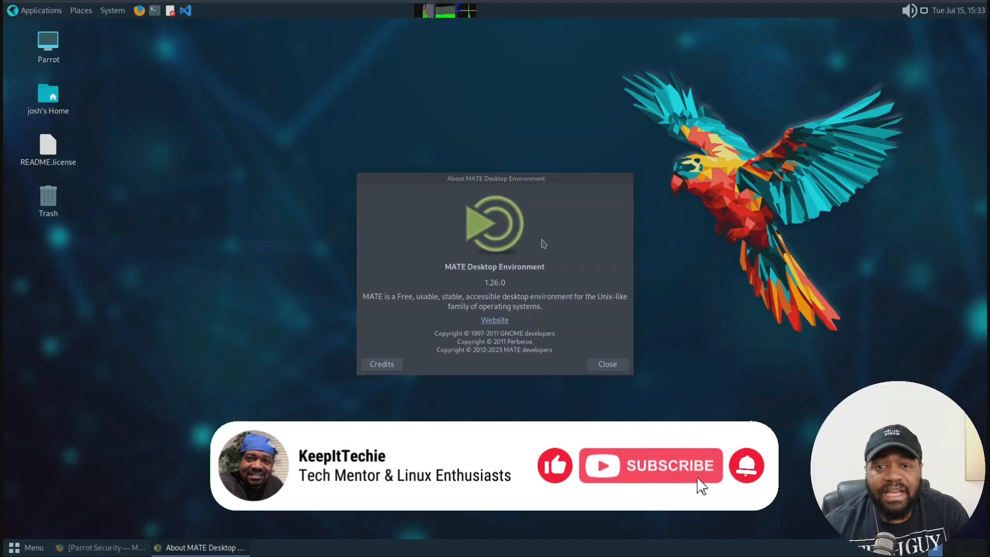
pyautogui.moveTo(717, 497)
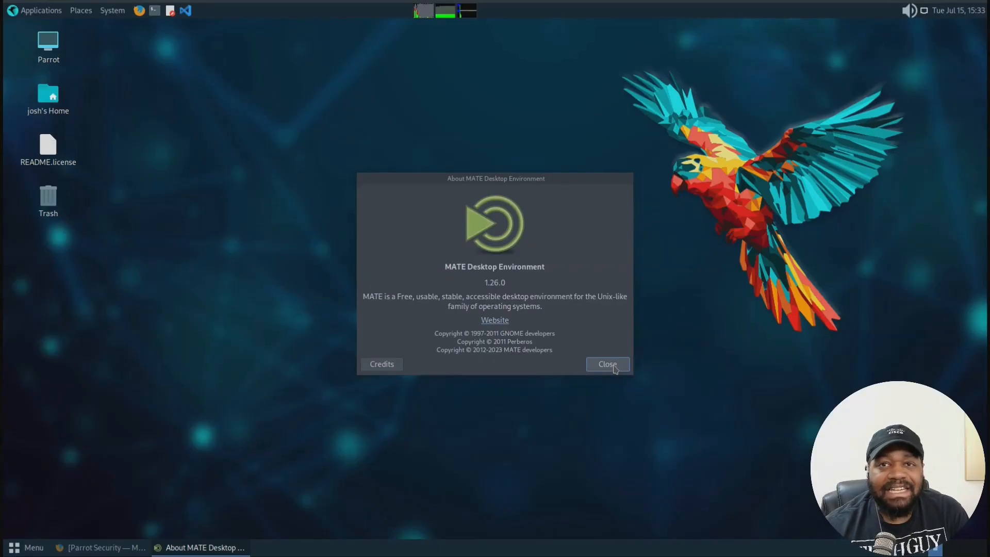
pyautogui.moveTo(612, 269)
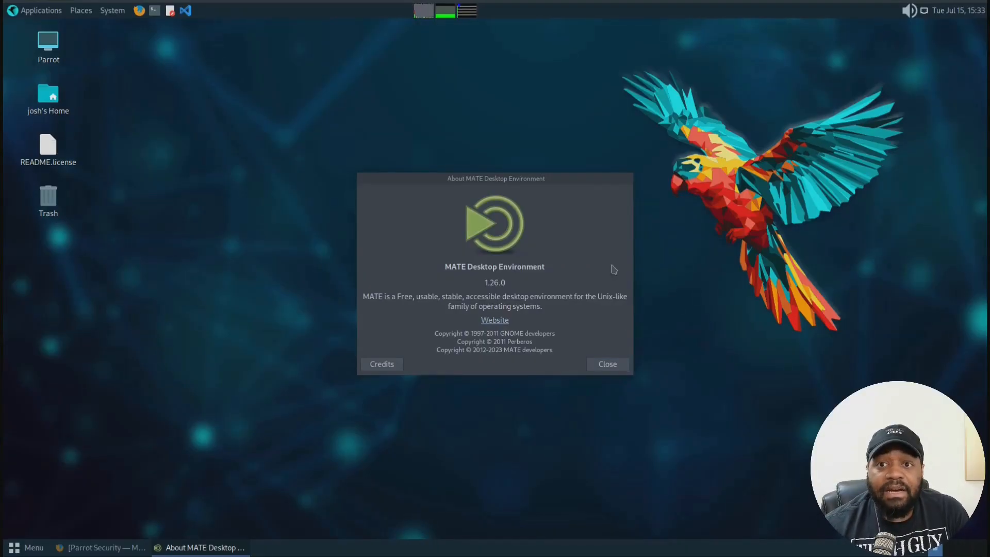
pyautogui.moveTo(606, 364)
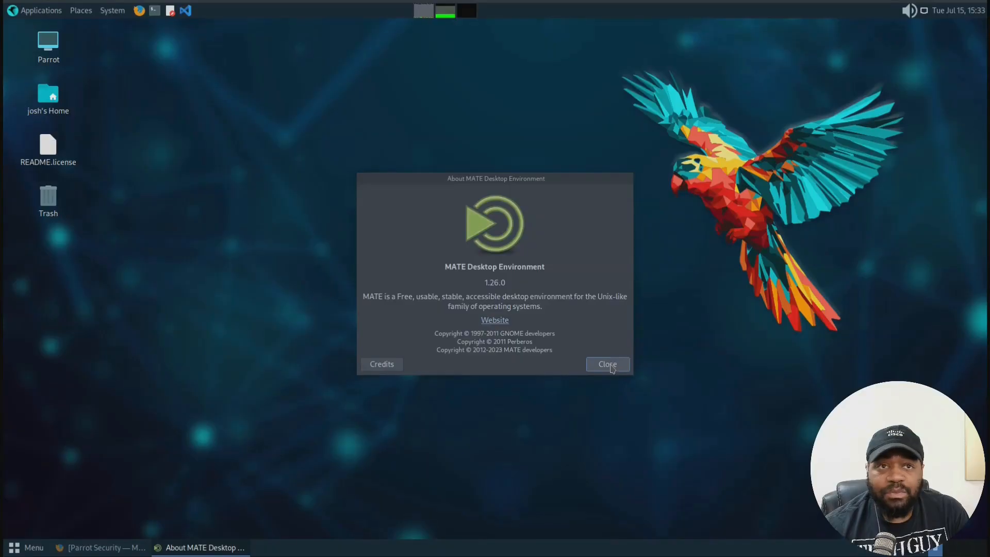
pyautogui.click(606, 364)
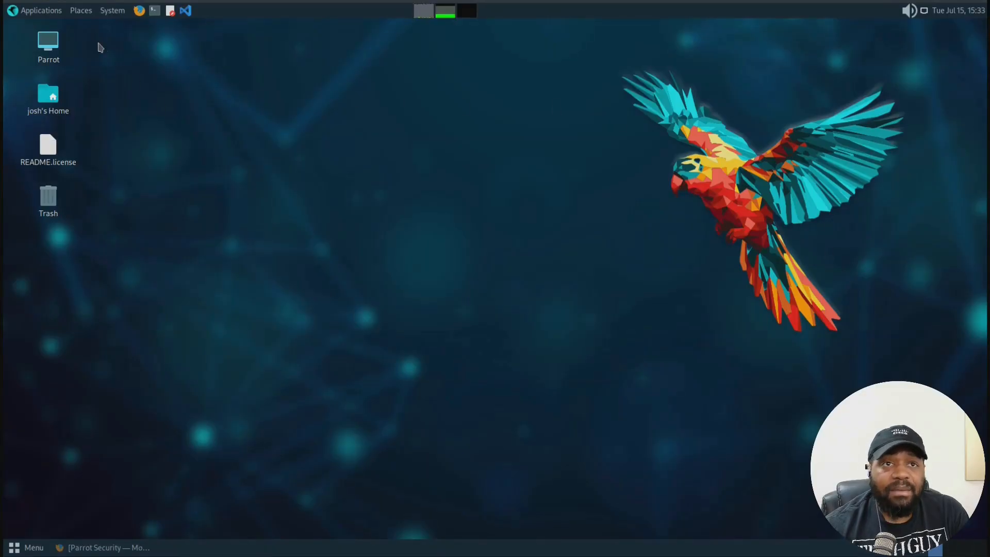
pyautogui.click(40, 10)
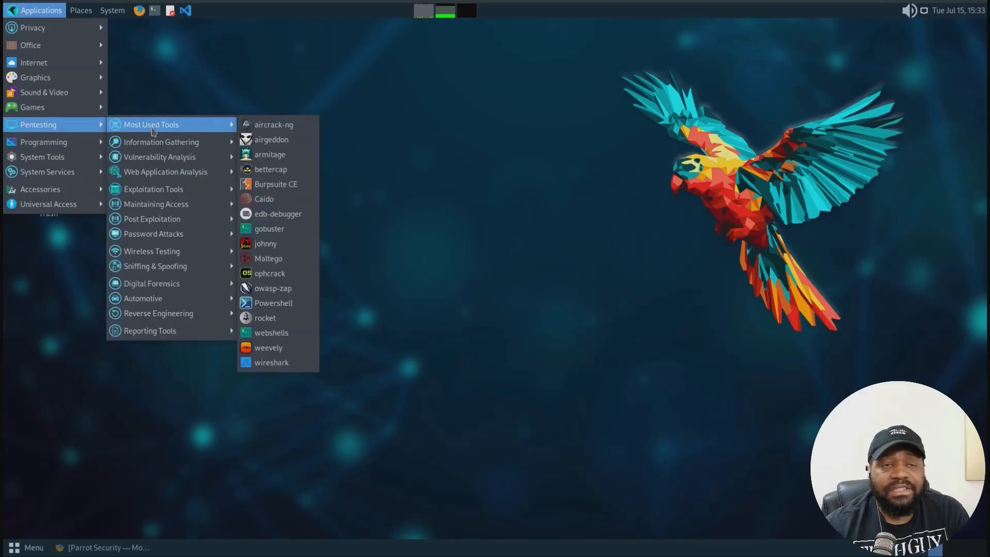
pyautogui.moveTo(152, 189)
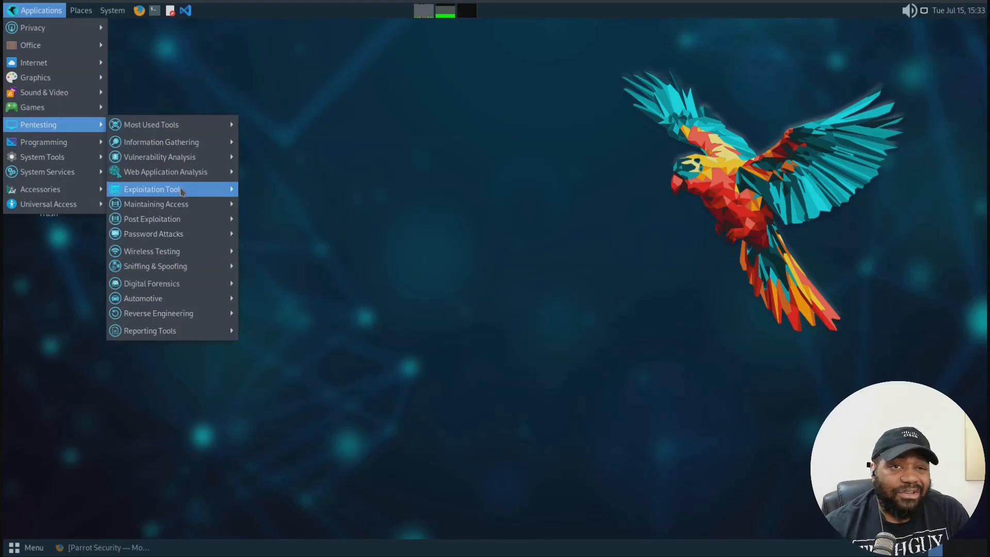
pyautogui.moveTo(165, 171)
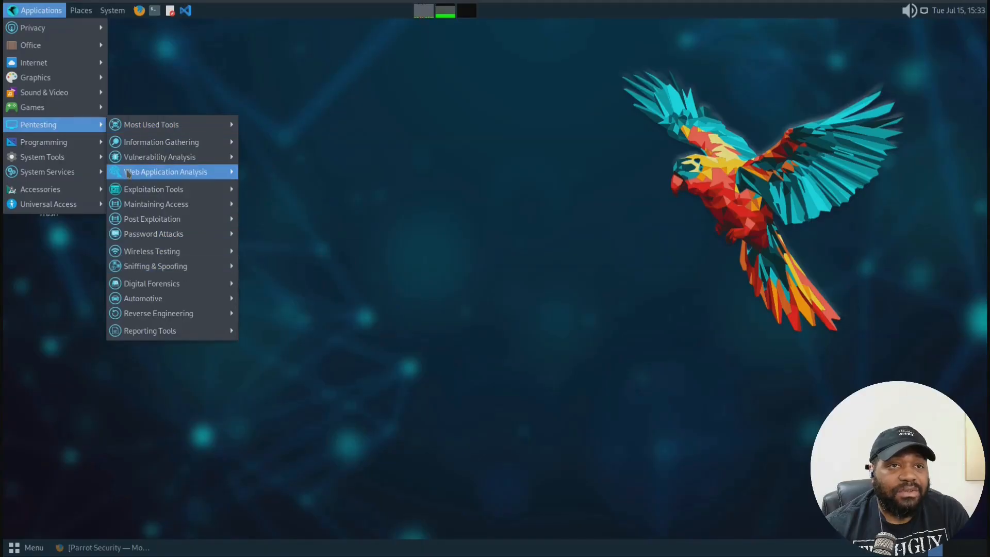
pyautogui.moveTo(151, 219)
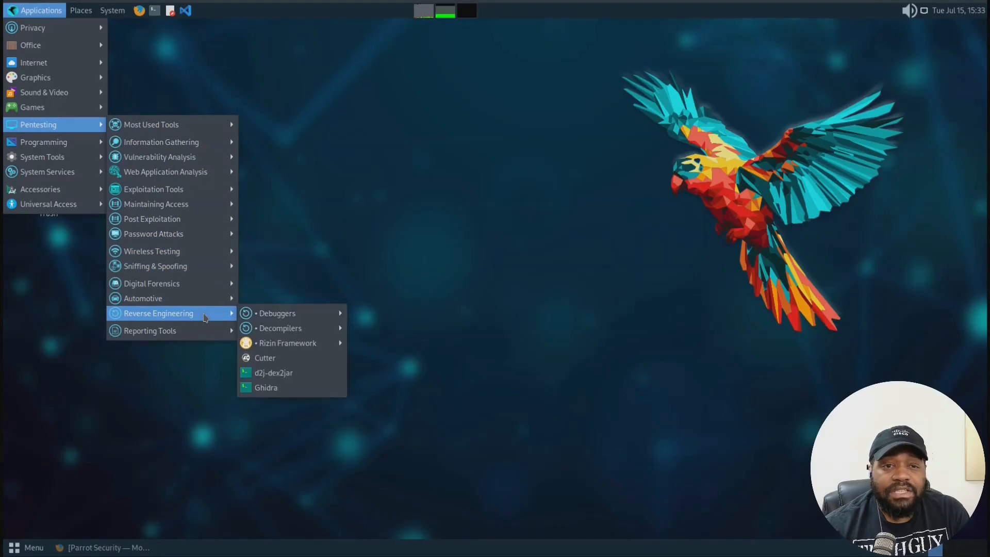
pyautogui.moveTo(35, 78)
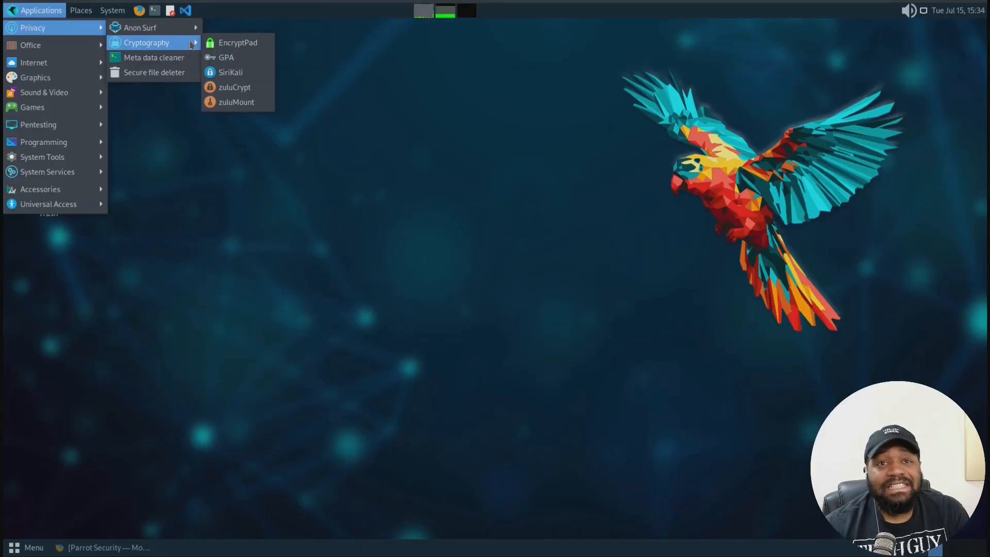
pyautogui.moveTo(184, 42)
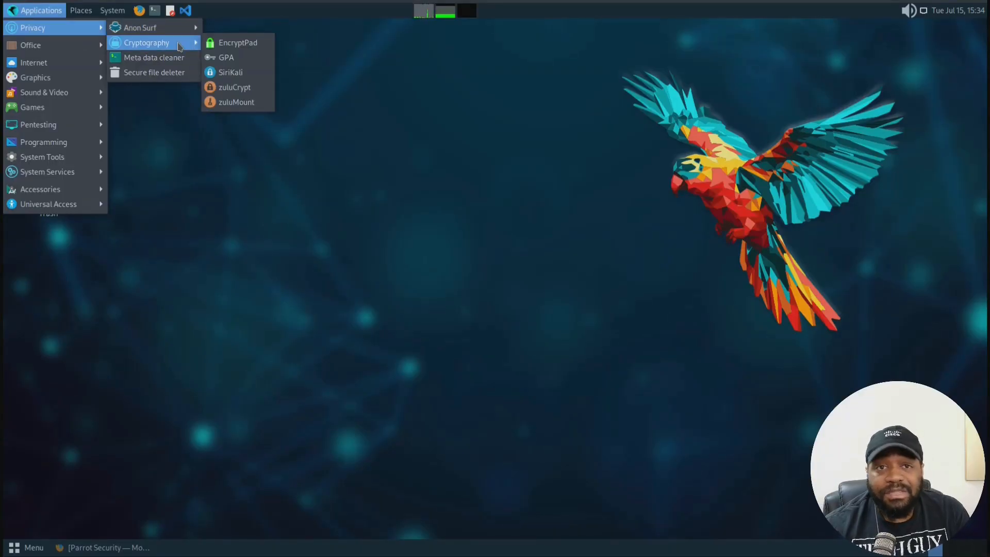
pyautogui.moveTo(154, 72)
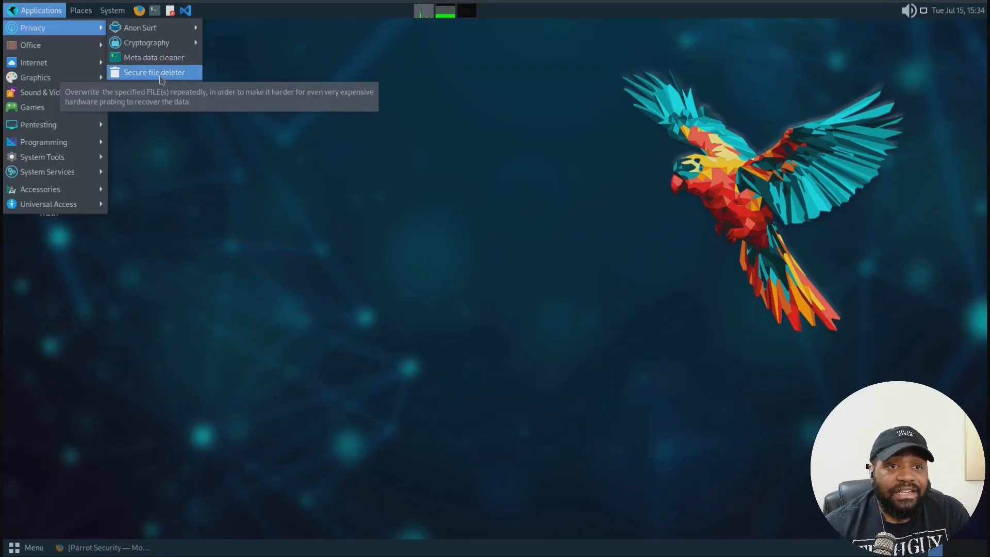
pyautogui.click(479, 325)
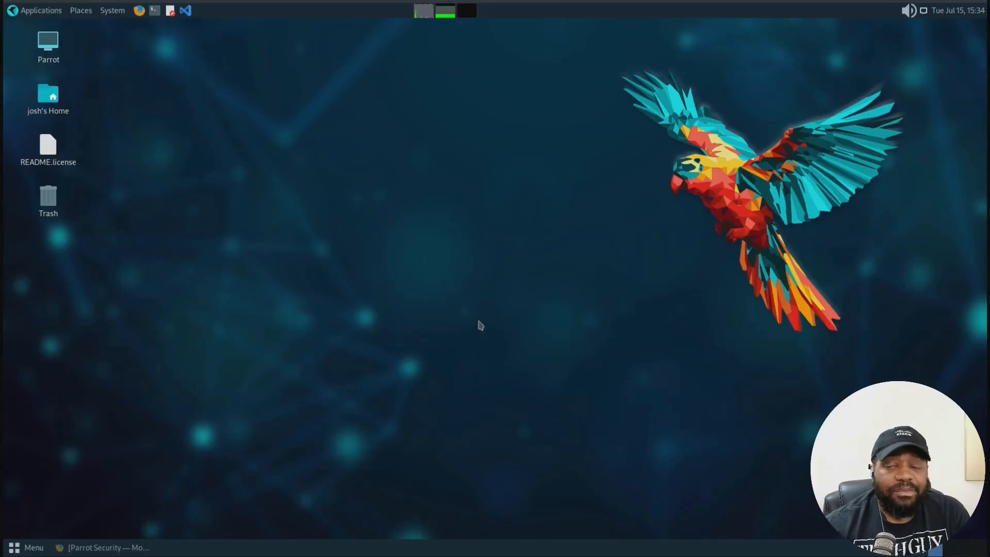
pyautogui.moveTo(580, 229)
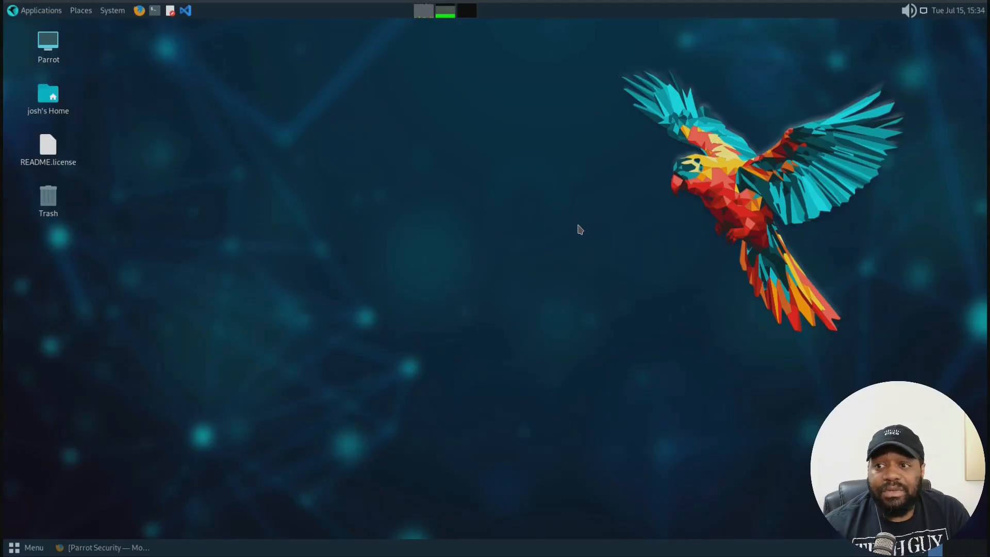